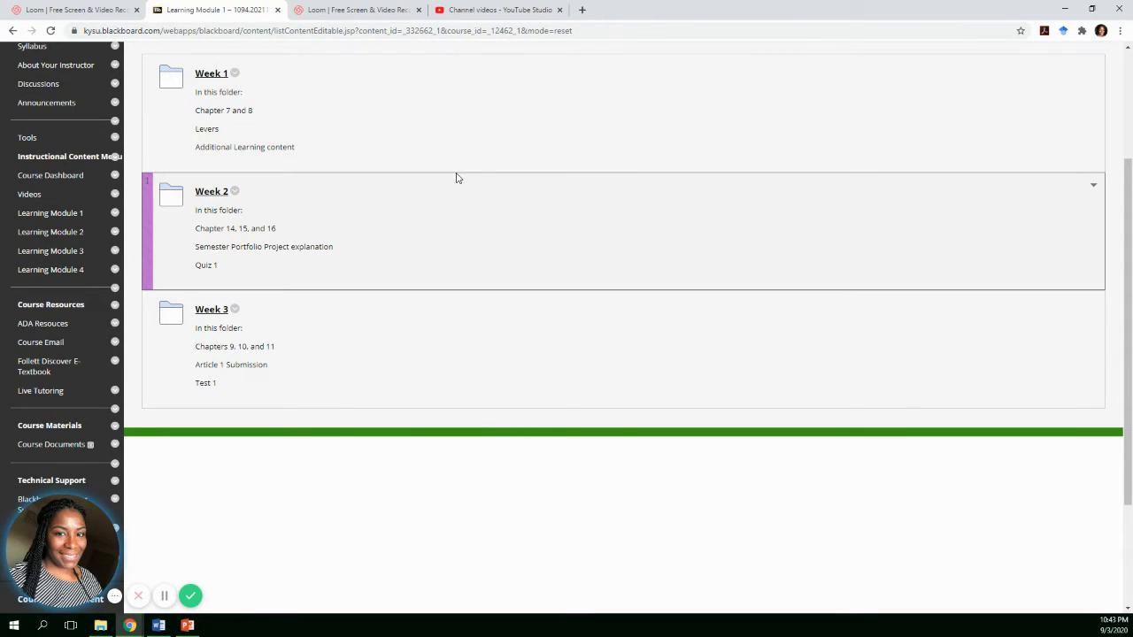
pyautogui.moveTo(434, 241)
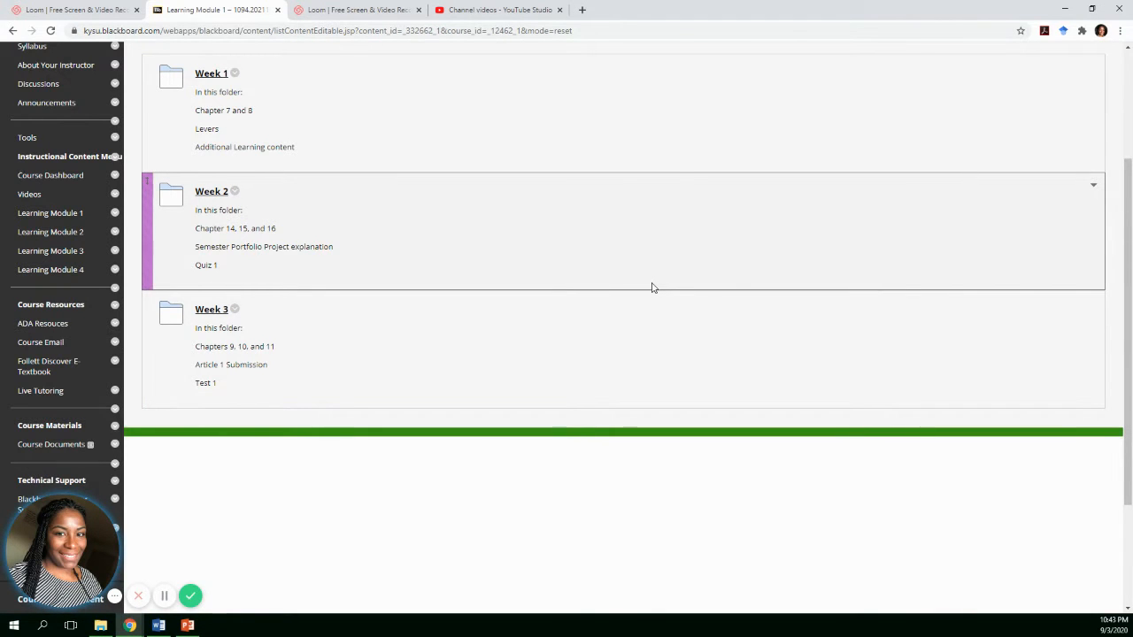
# Switch Edit Mode OFF so Learning Module 1 shows its three Week folders as students see them.
pyautogui.scroll(3)
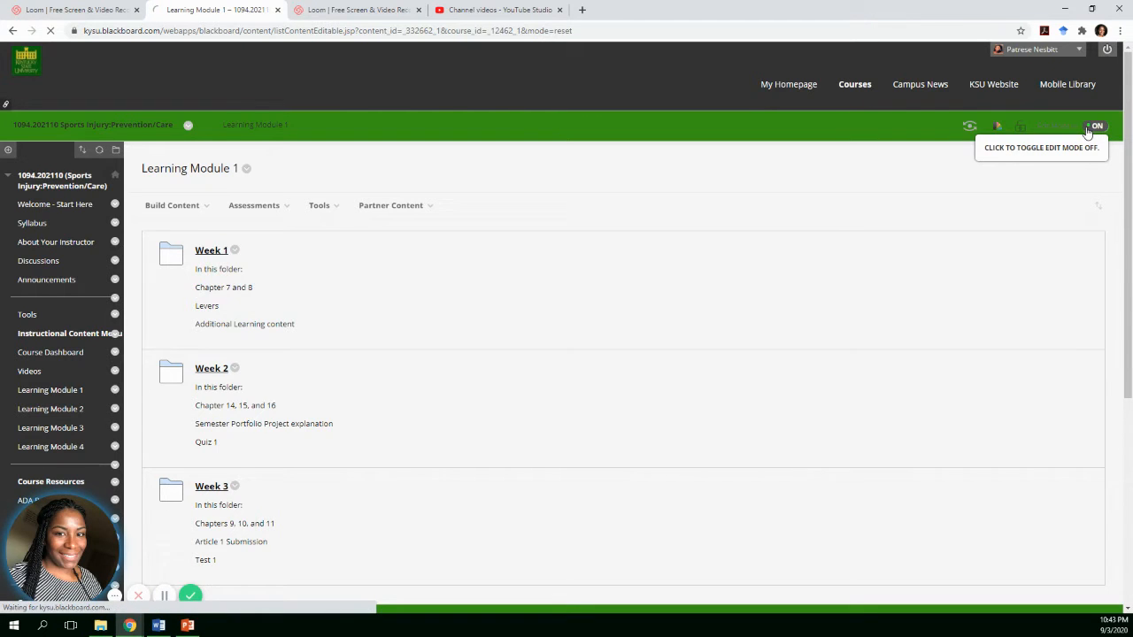
pyautogui.click(1094, 124)
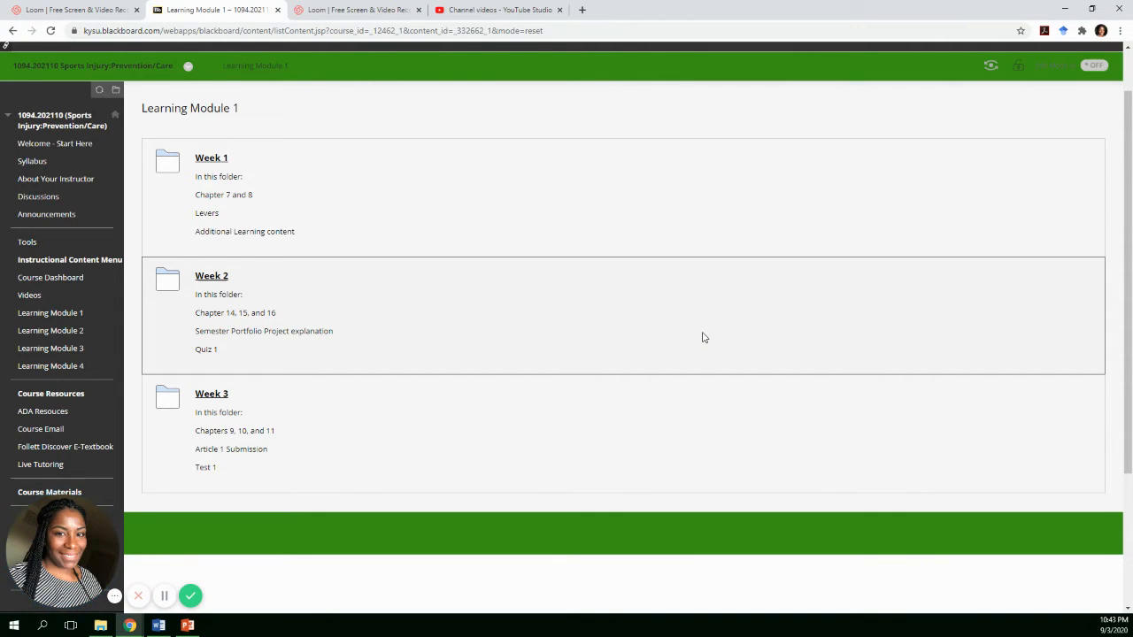
pyautogui.moveTo(717, 292)
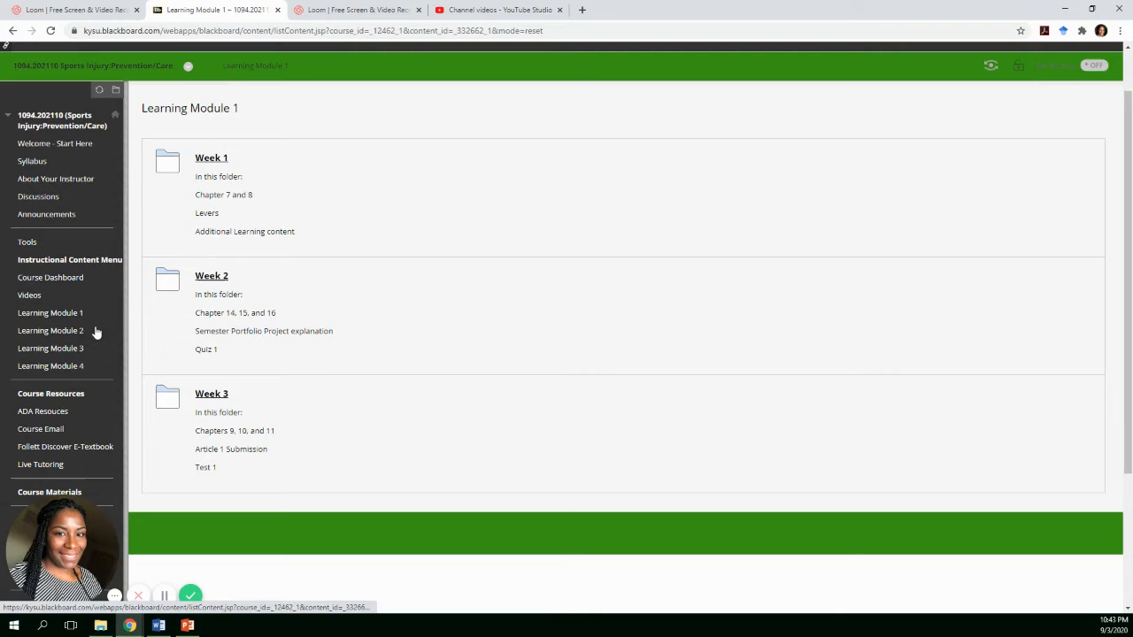
pyautogui.moveTo(122, 320)
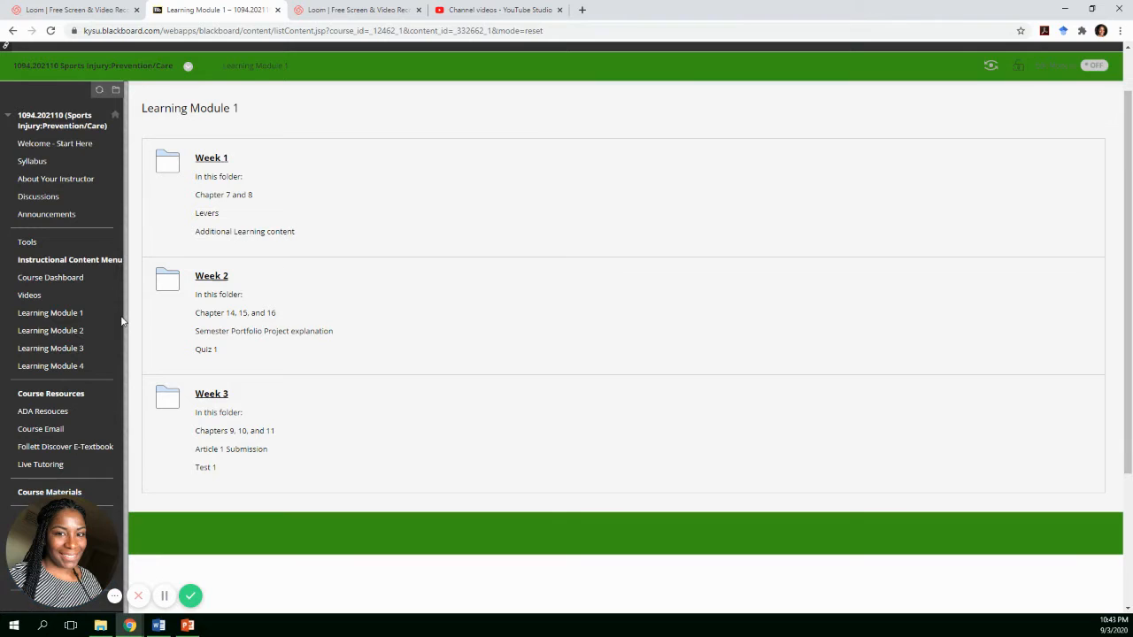
pyautogui.moveTo(269, 386)
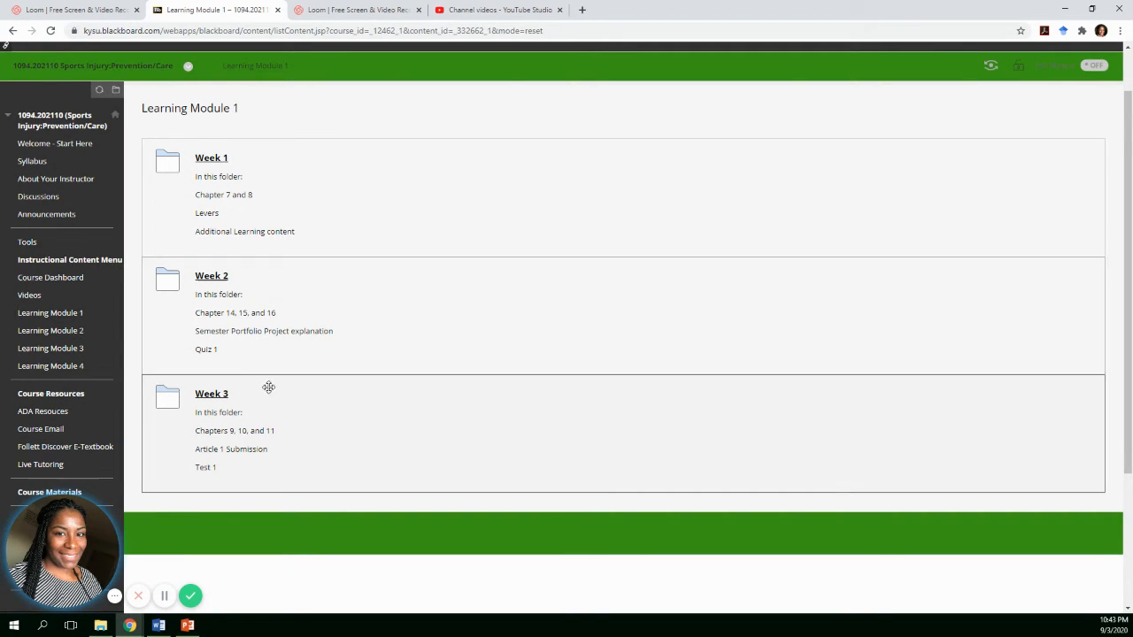
pyautogui.moveTo(234, 391)
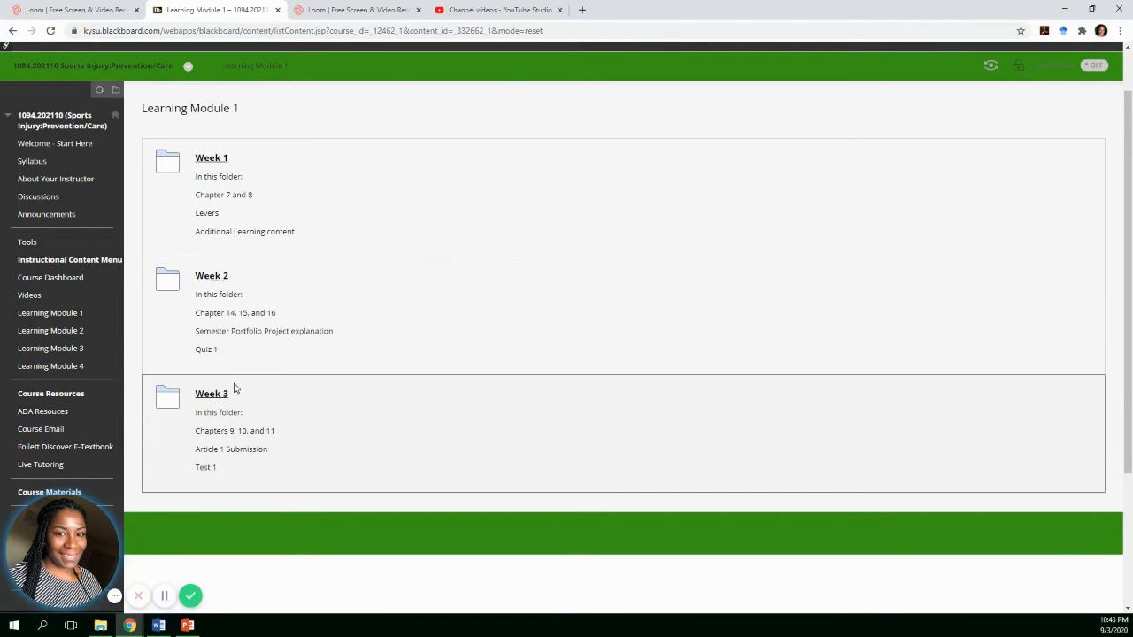
pyautogui.moveTo(212, 393)
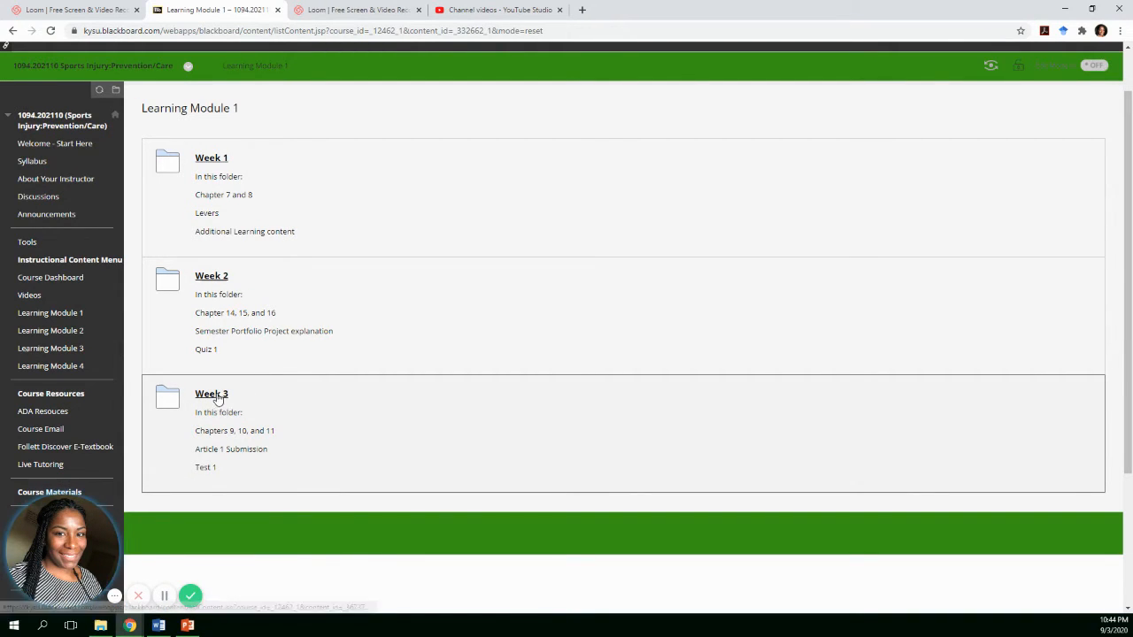
# Open the Week 3 folder and scroll past the videos to the Article 1 Submission item.
pyautogui.click(213, 393)
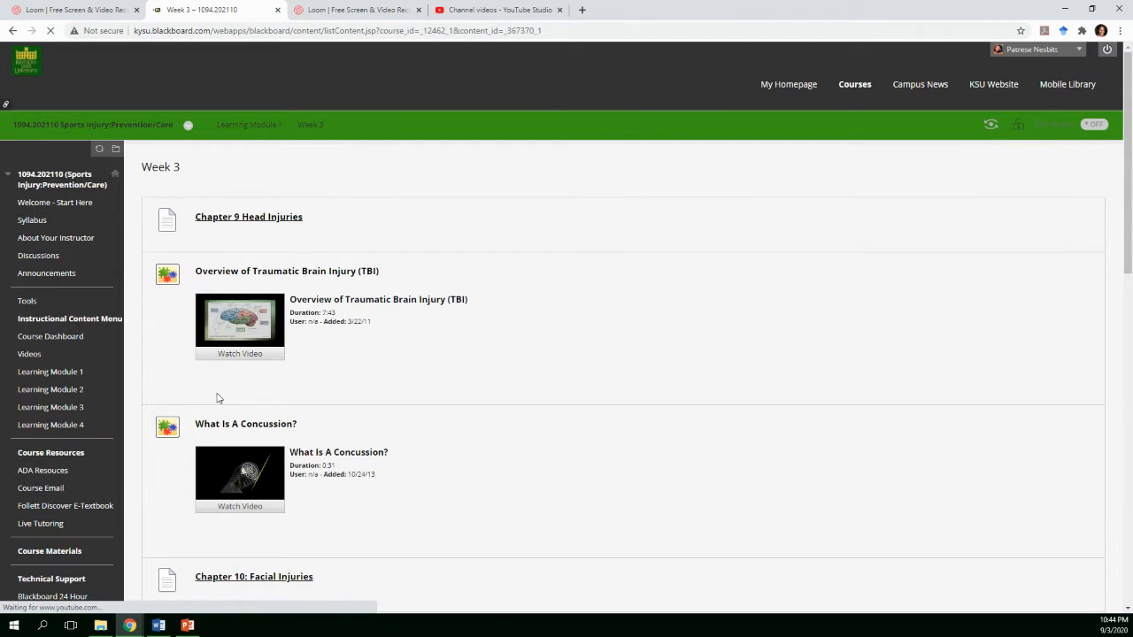
pyautogui.scroll(-3)
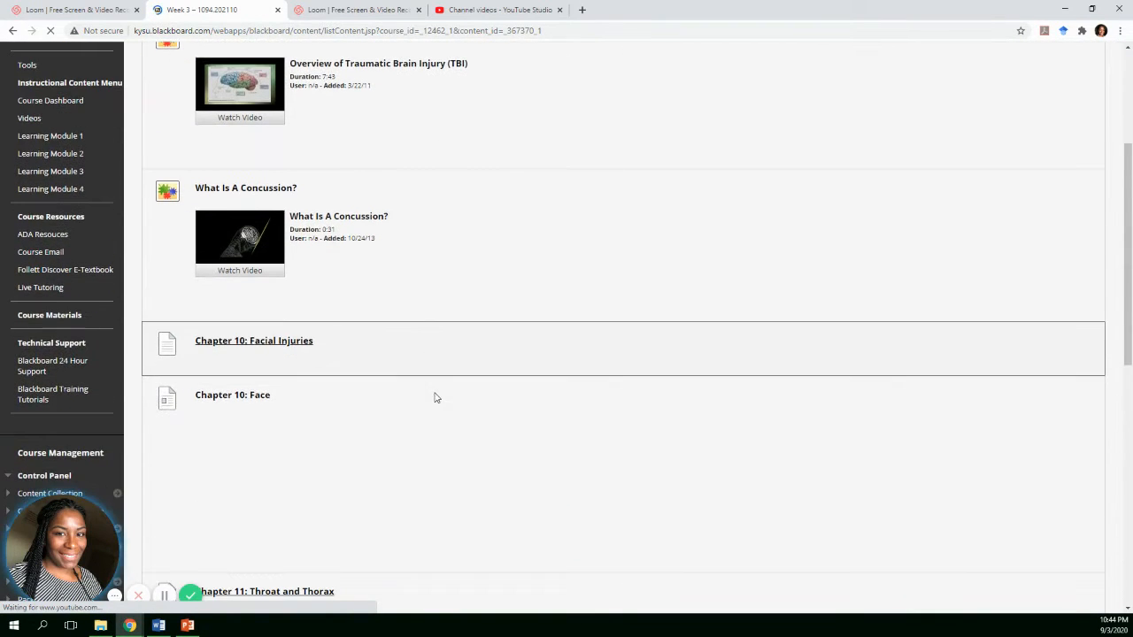
pyautogui.scroll(-3)
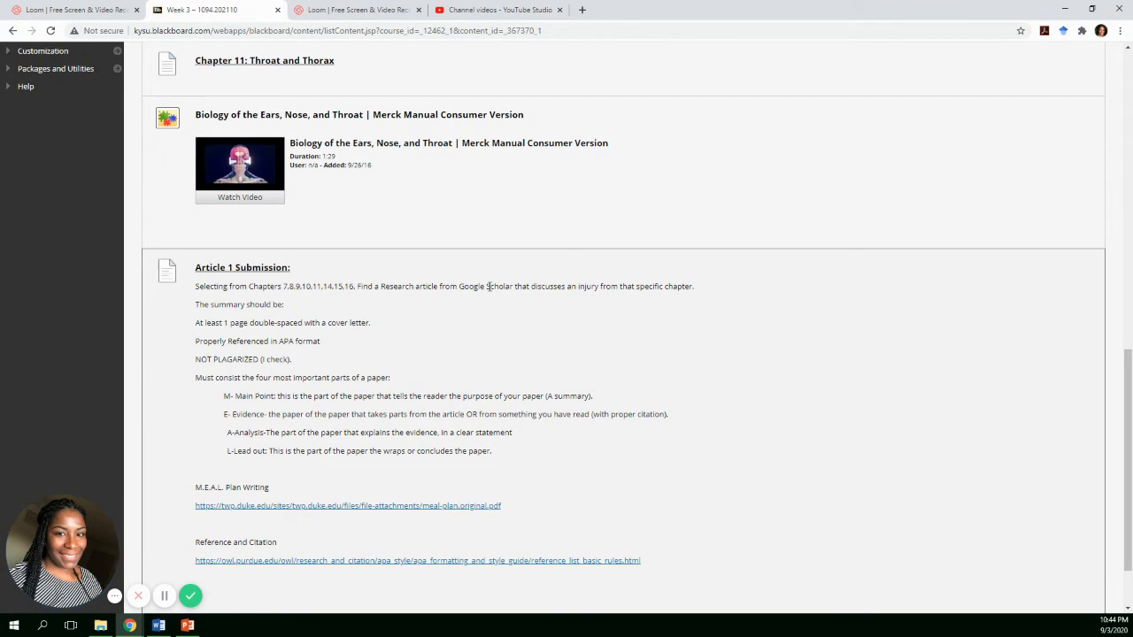
pyautogui.moveTo(493, 299)
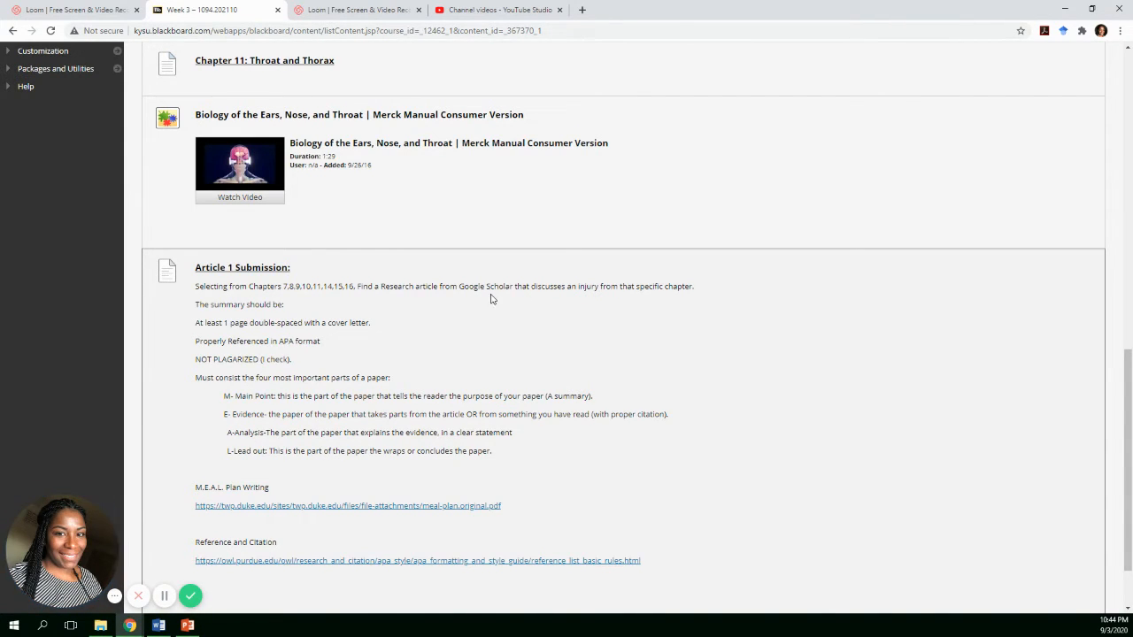
pyautogui.scroll(-3)
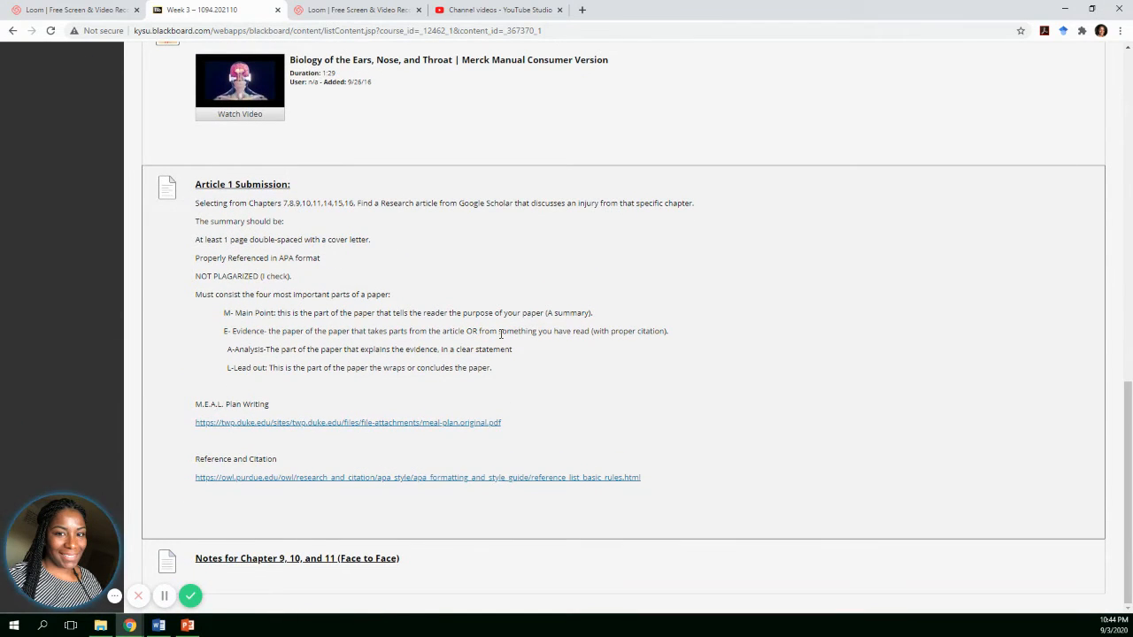
pyautogui.scroll(3)
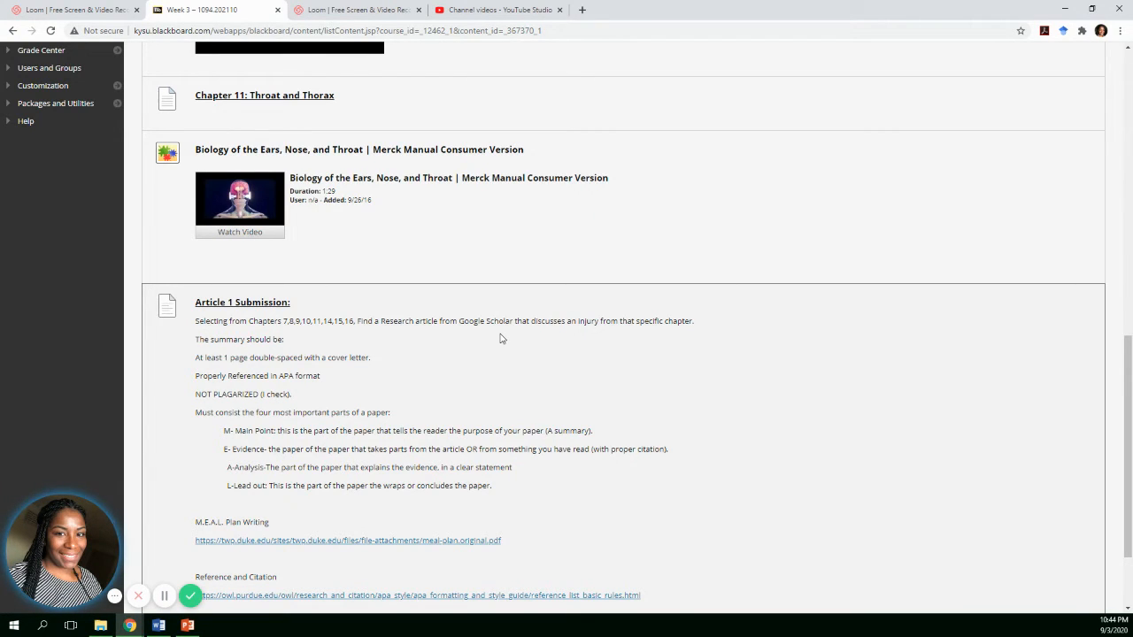
pyautogui.moveTo(496, 332)
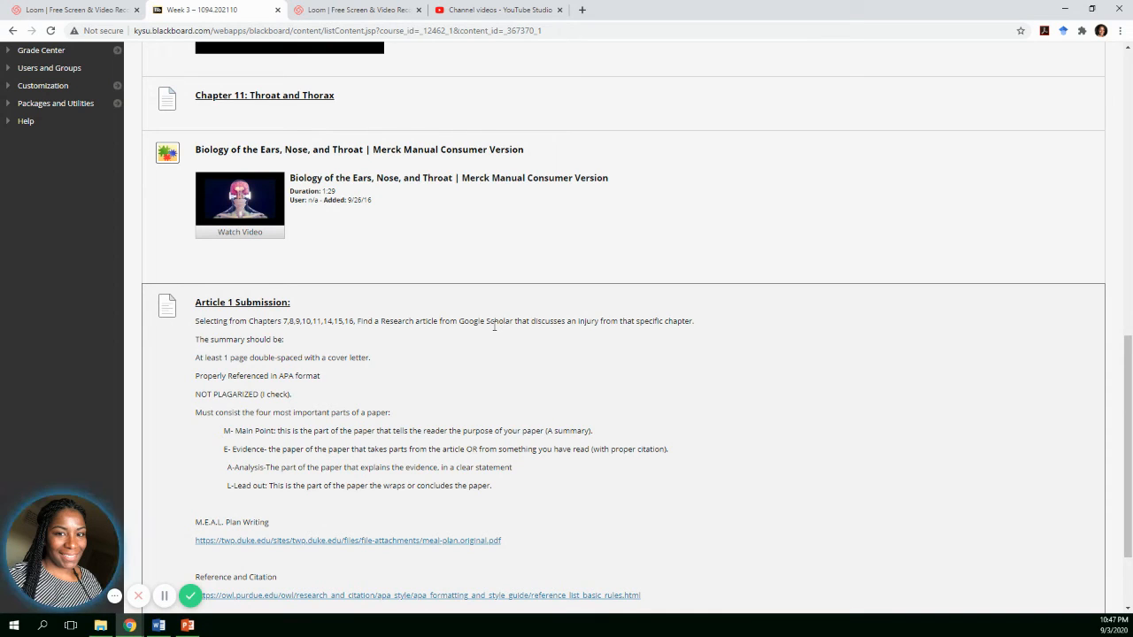
pyautogui.moveTo(517, 471)
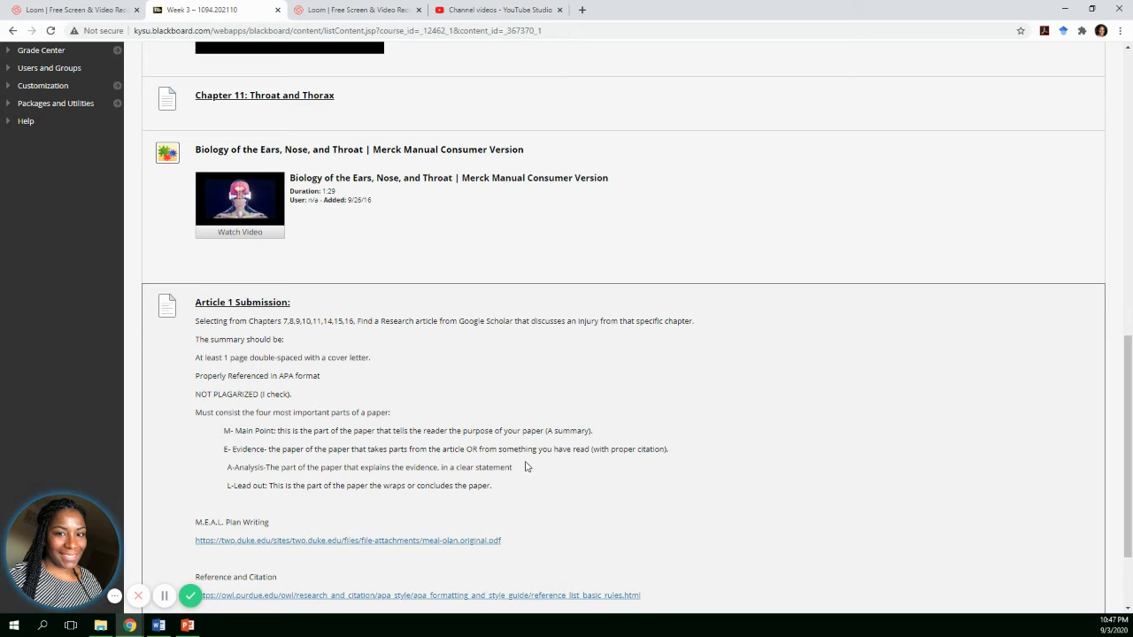
# Scroll back to the top of the Week 3 folder to see its chapter items and videos.
pyautogui.scroll(3)
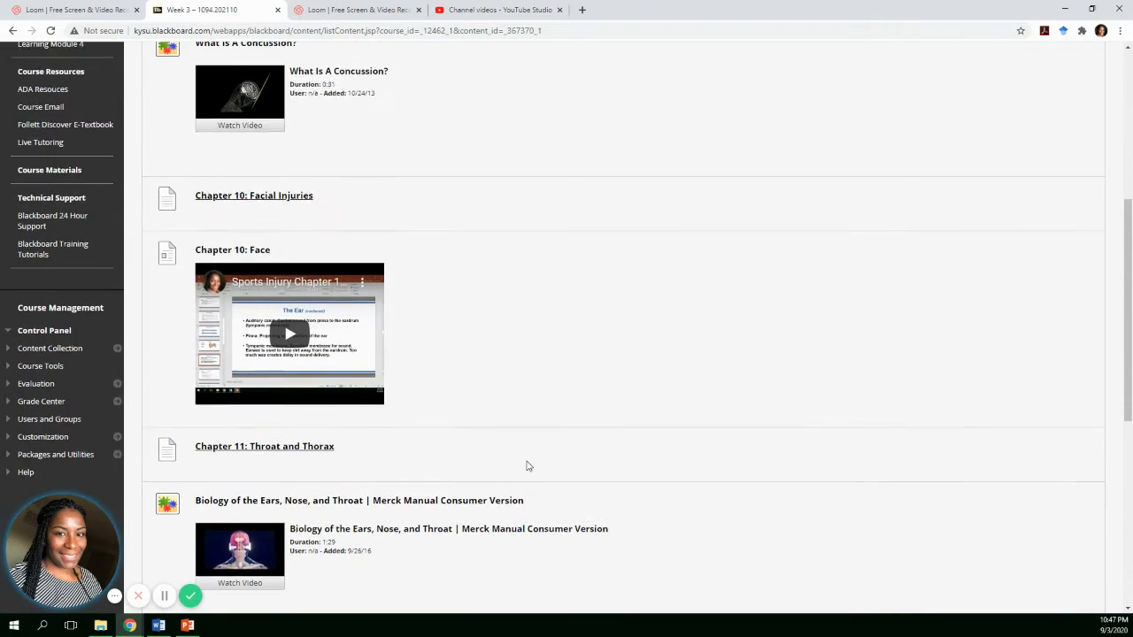
pyautogui.scroll(3)
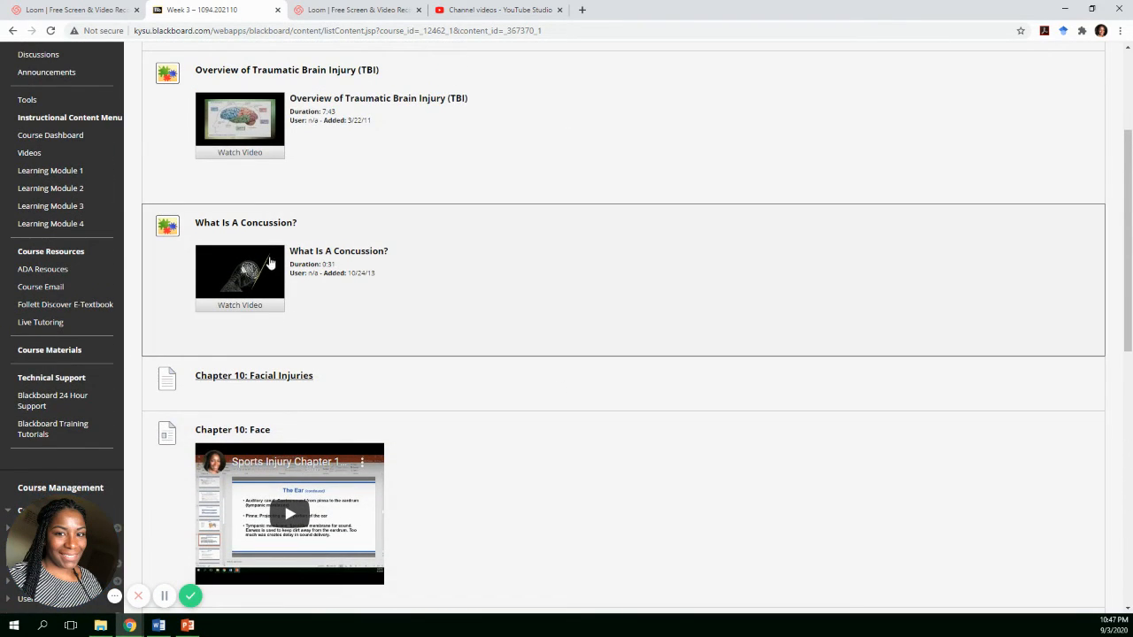
pyautogui.scroll(-3)
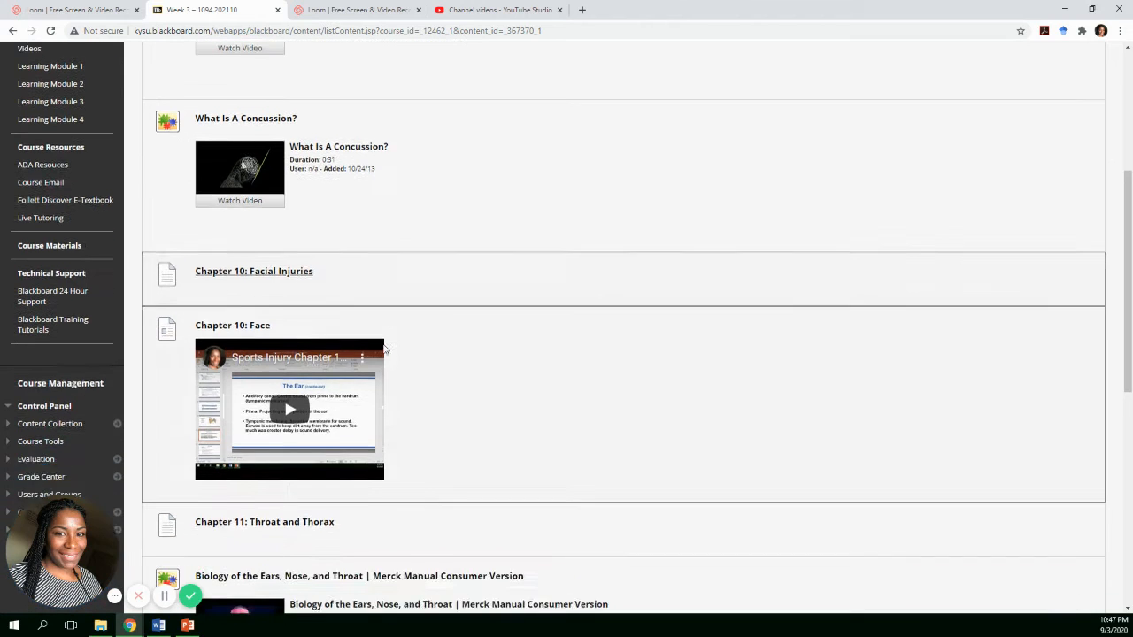
pyautogui.scroll(-3)
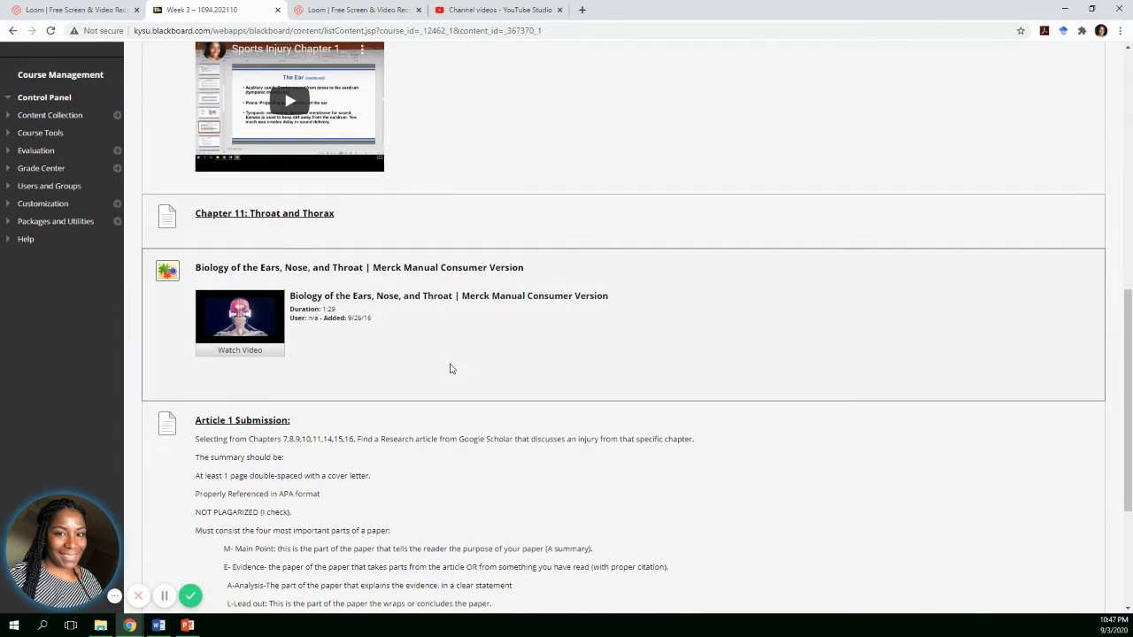
pyautogui.scroll(3)
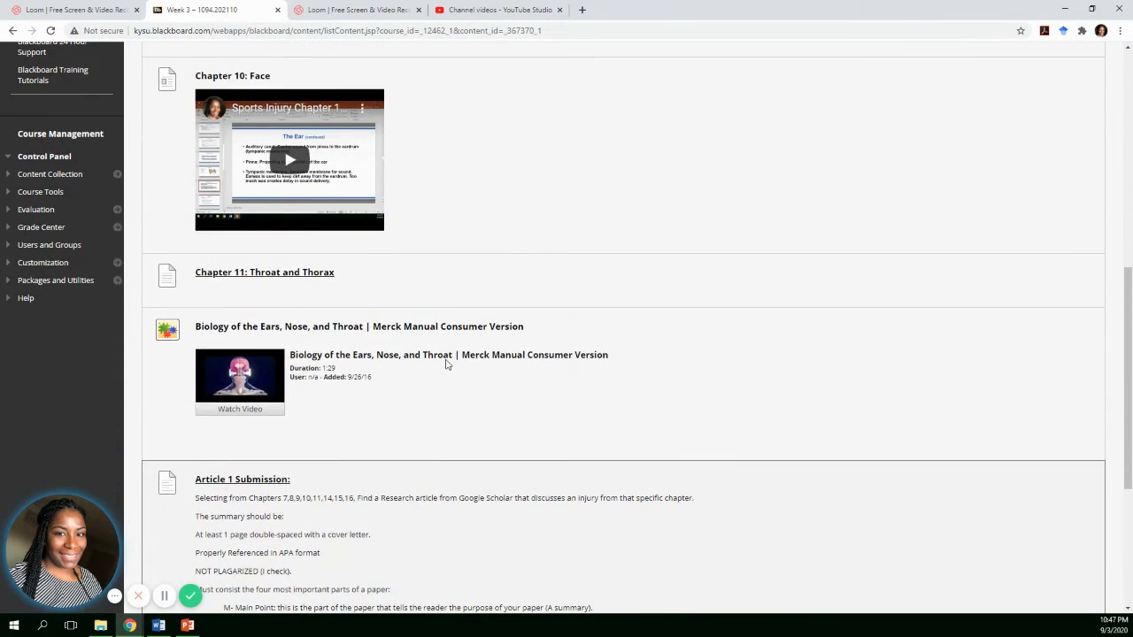
pyautogui.scroll(3)
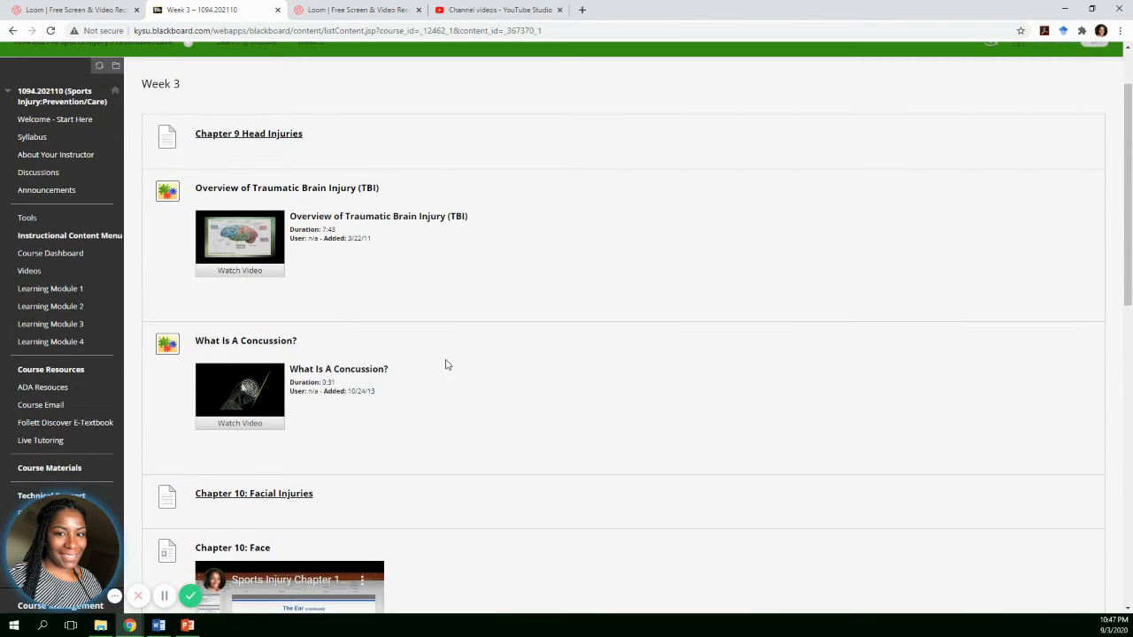
pyautogui.scroll(3)
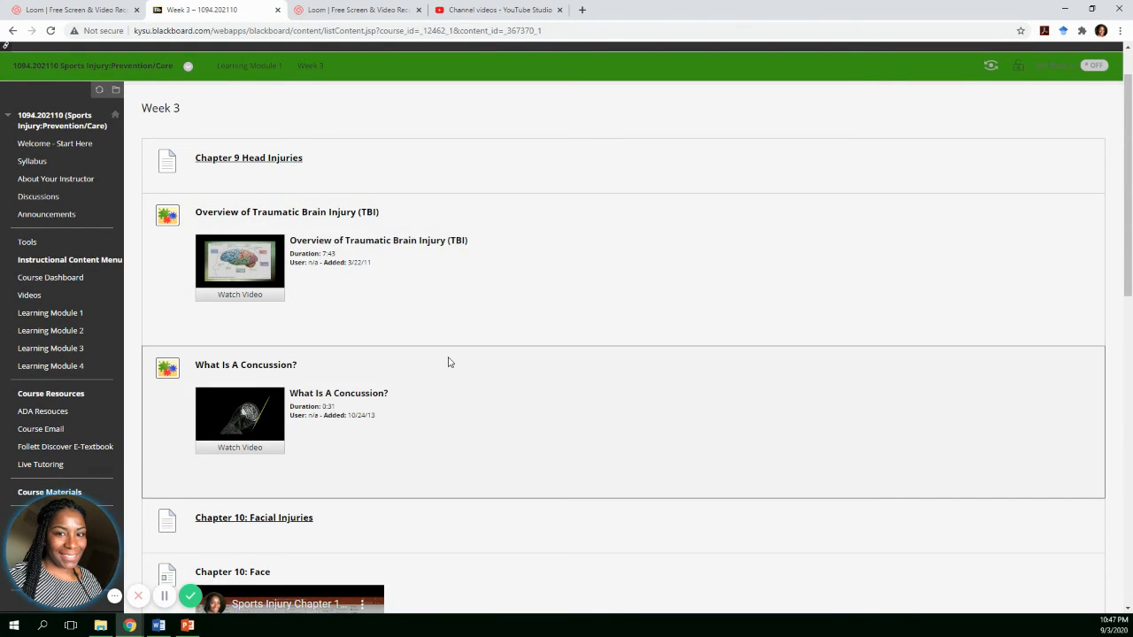
# Scroll down until the Article 1 Submission instructions are fully in view.
pyautogui.scroll(-3)
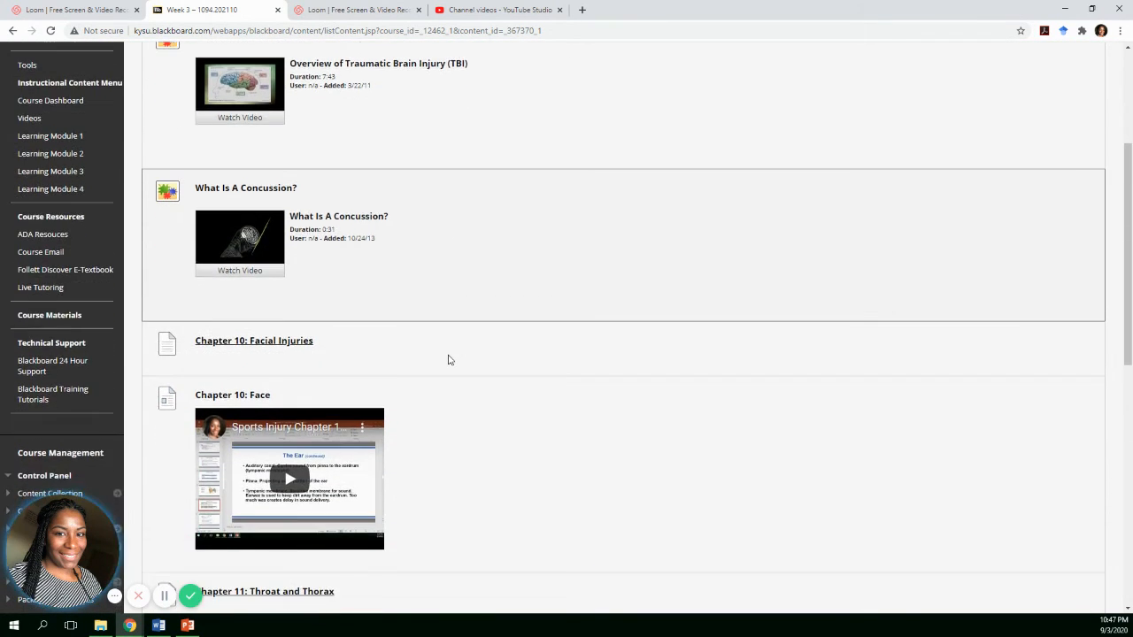
pyautogui.scroll(-3)
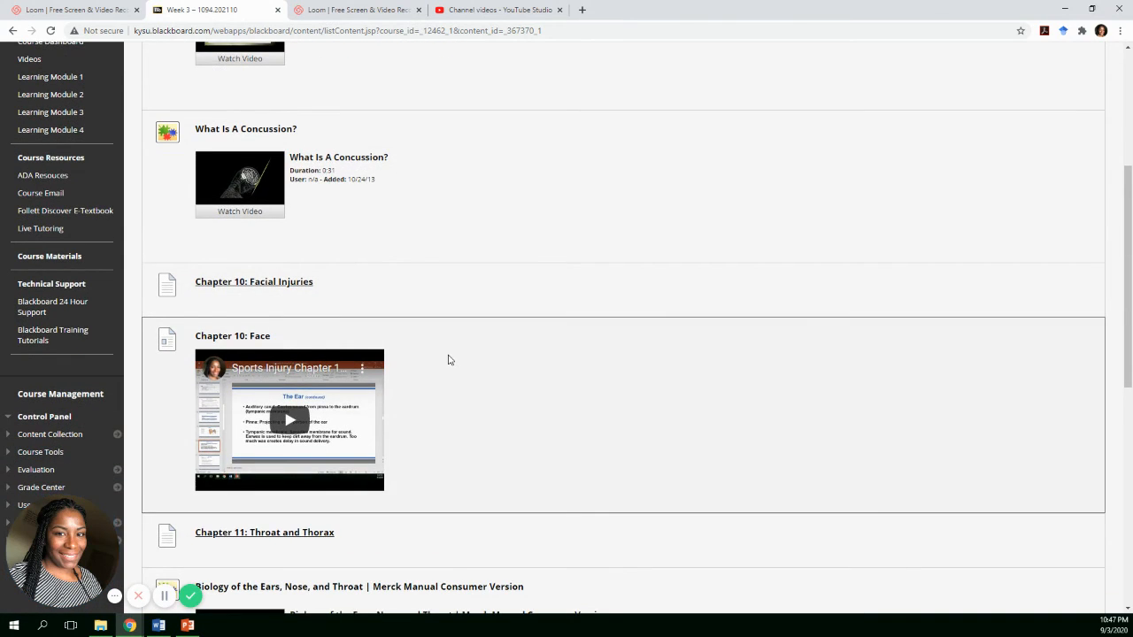
pyautogui.scroll(-3)
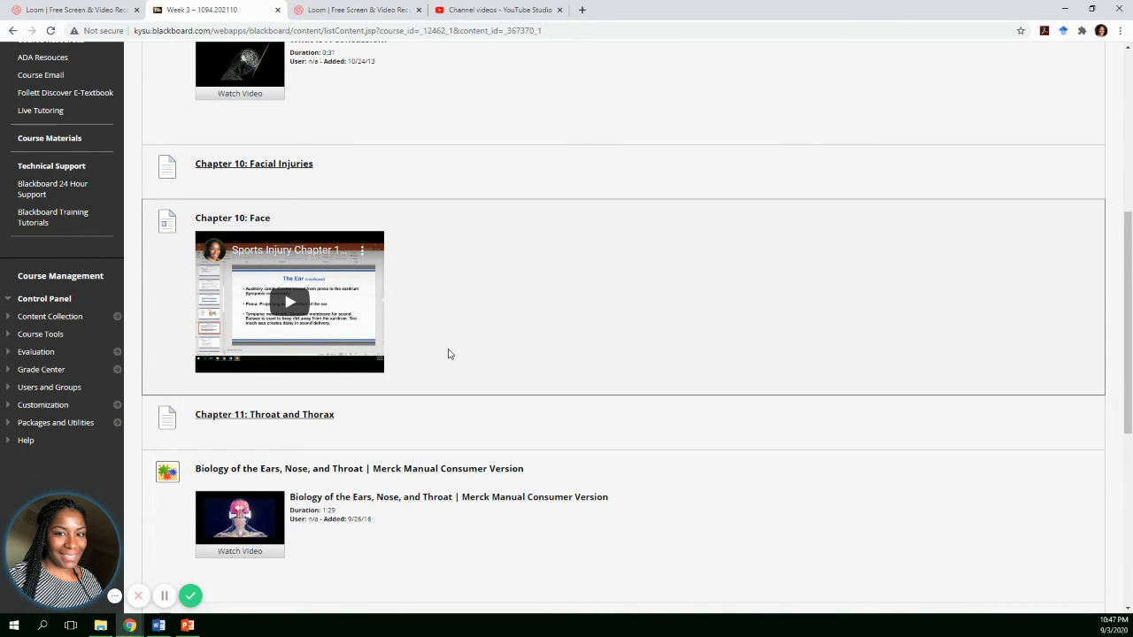
pyautogui.scroll(3)
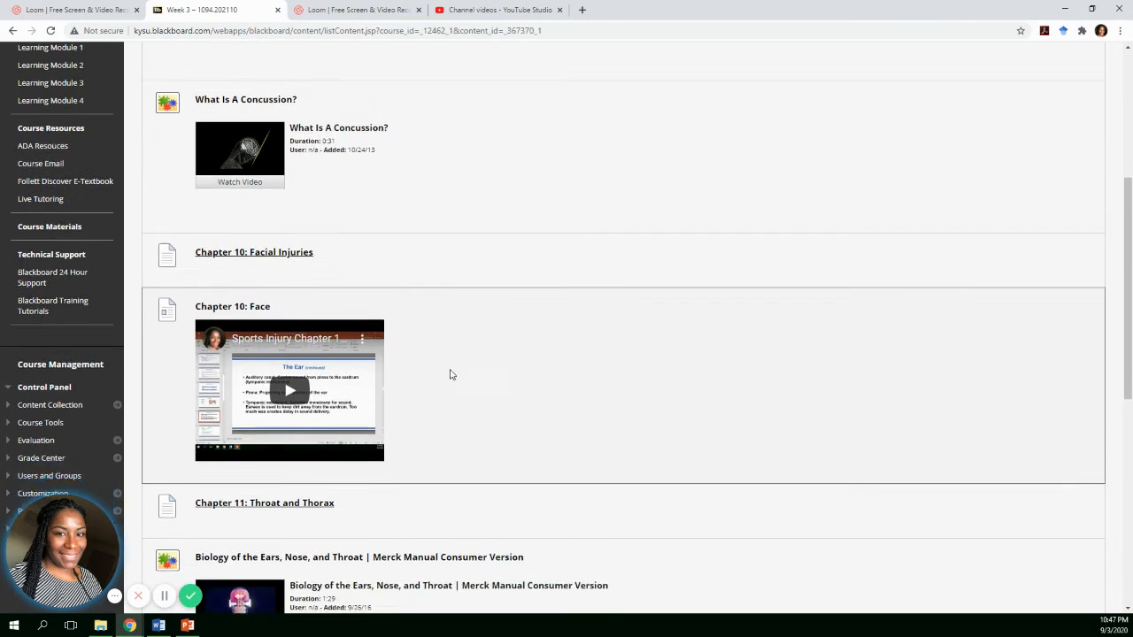
pyautogui.scroll(-3)
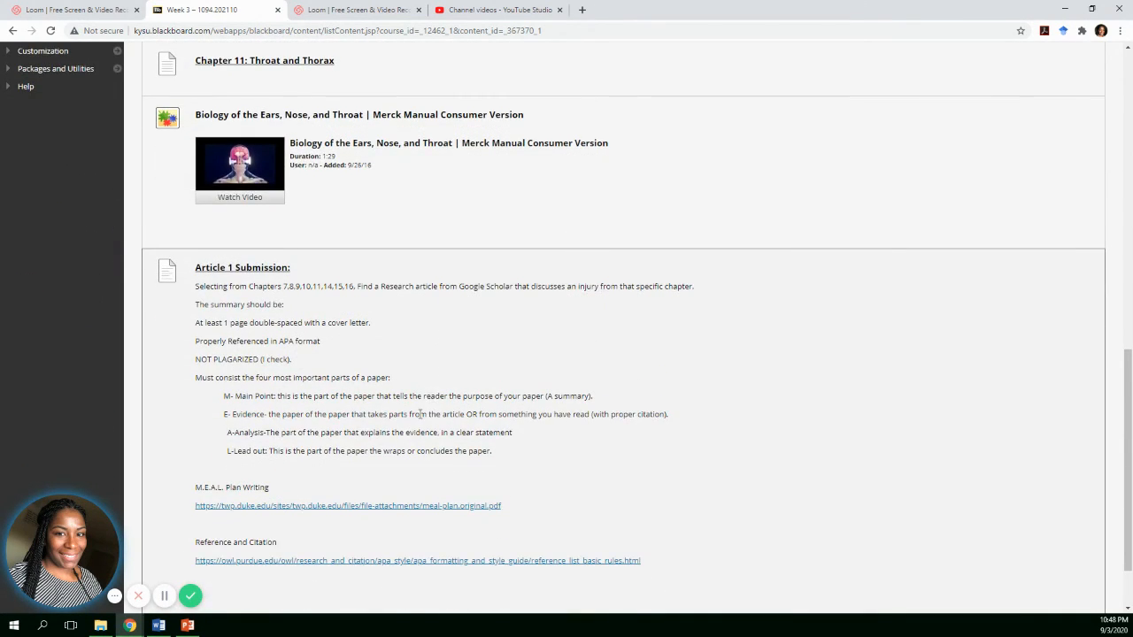
# View the Article 1 Submission links and Chapter 9-11 notes, then return to the TBI and concussion videos.
pyautogui.scroll(-3)
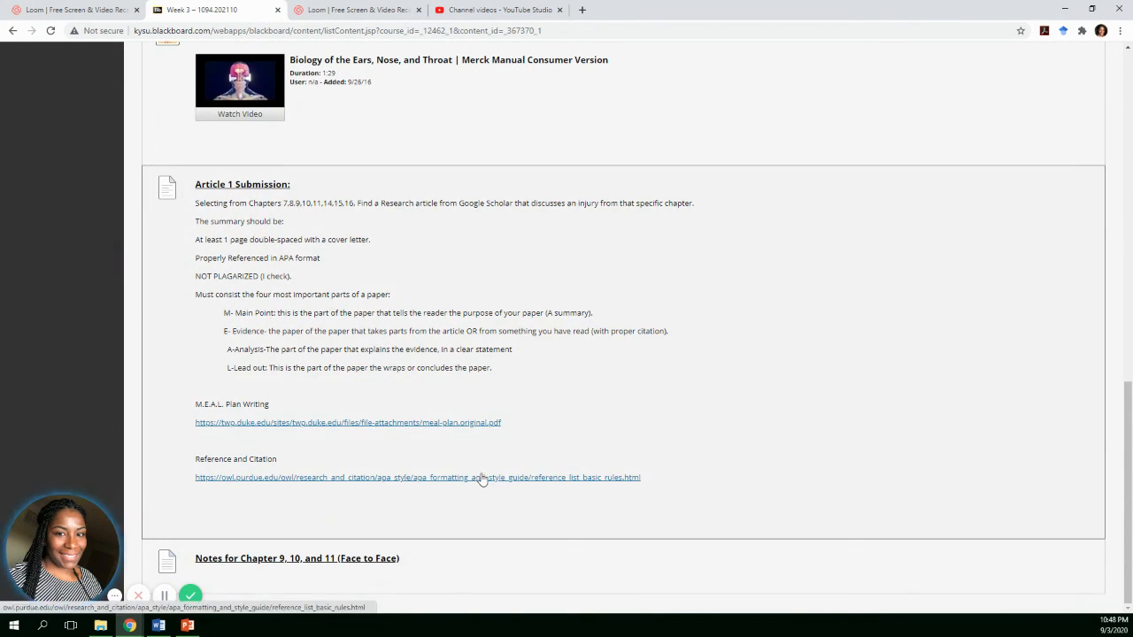
pyautogui.moveTo(238, 565)
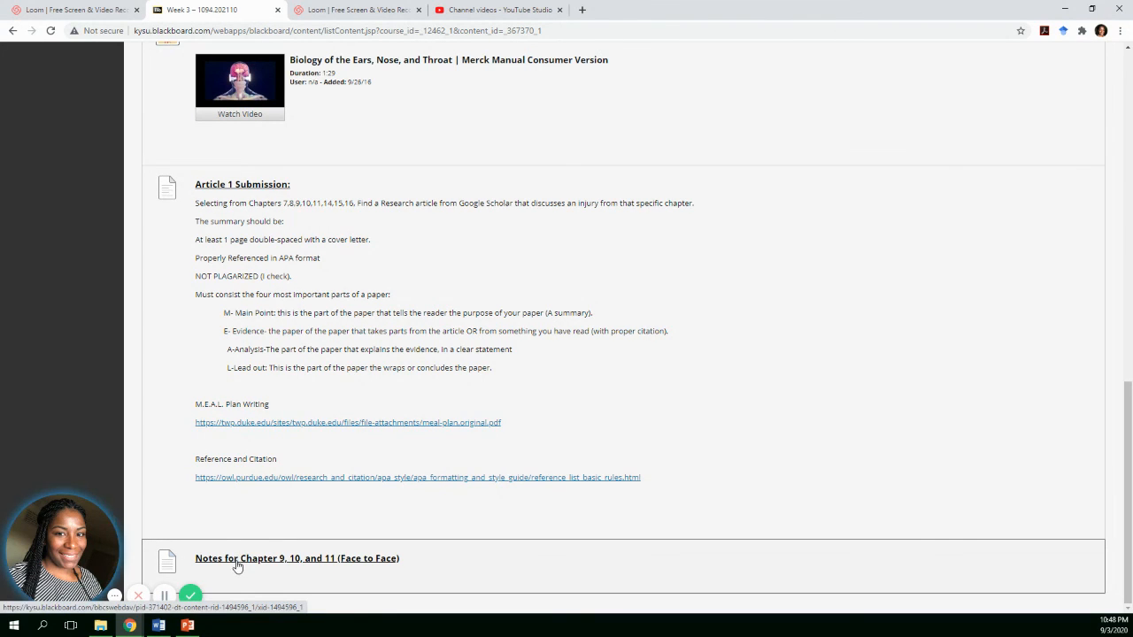
pyautogui.moveTo(337, 556)
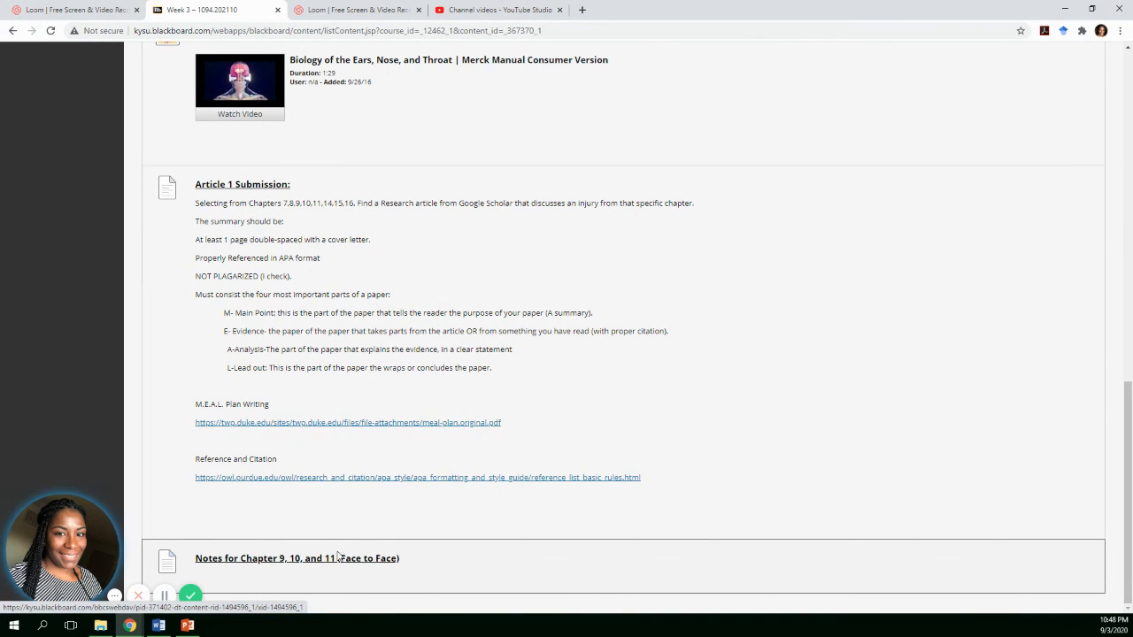
pyautogui.moveTo(335, 418)
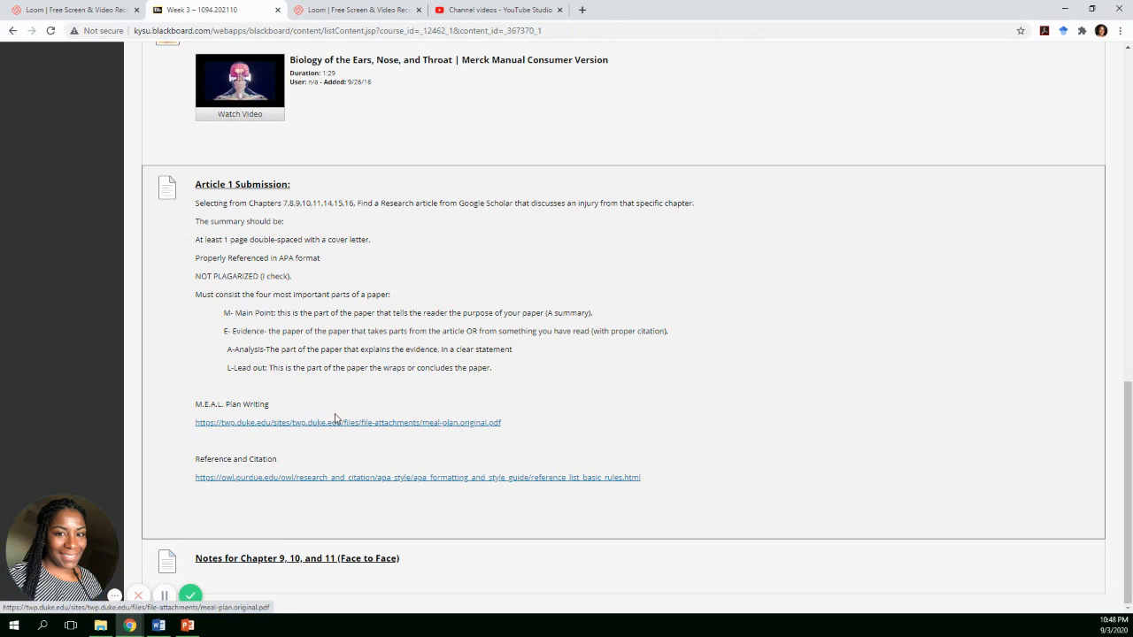
pyautogui.scroll(3)
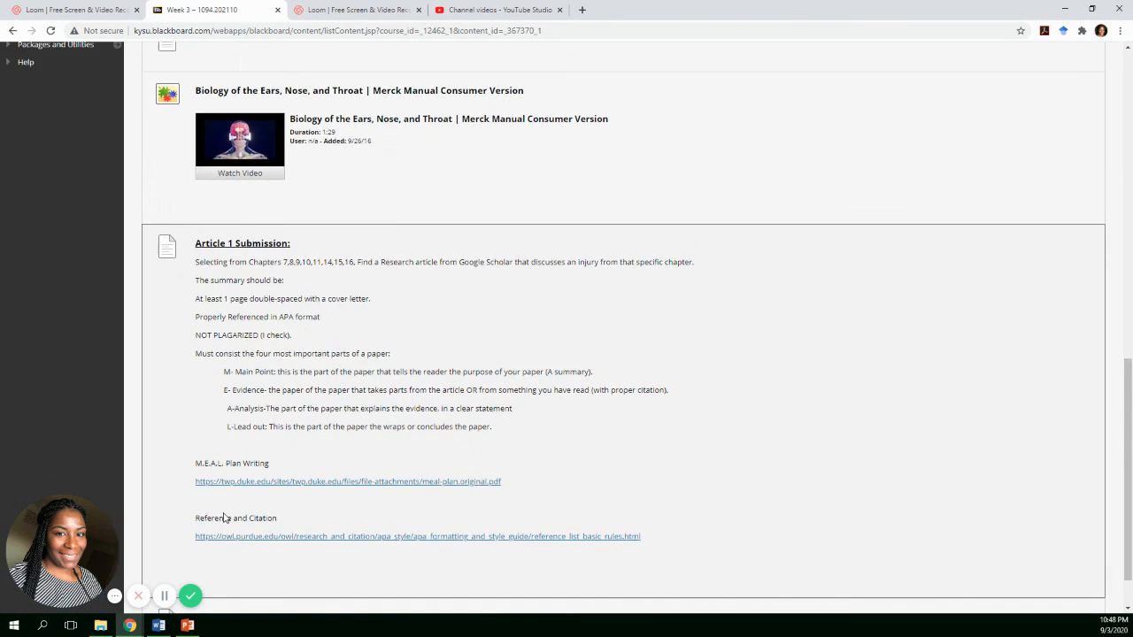
pyautogui.scroll(3)
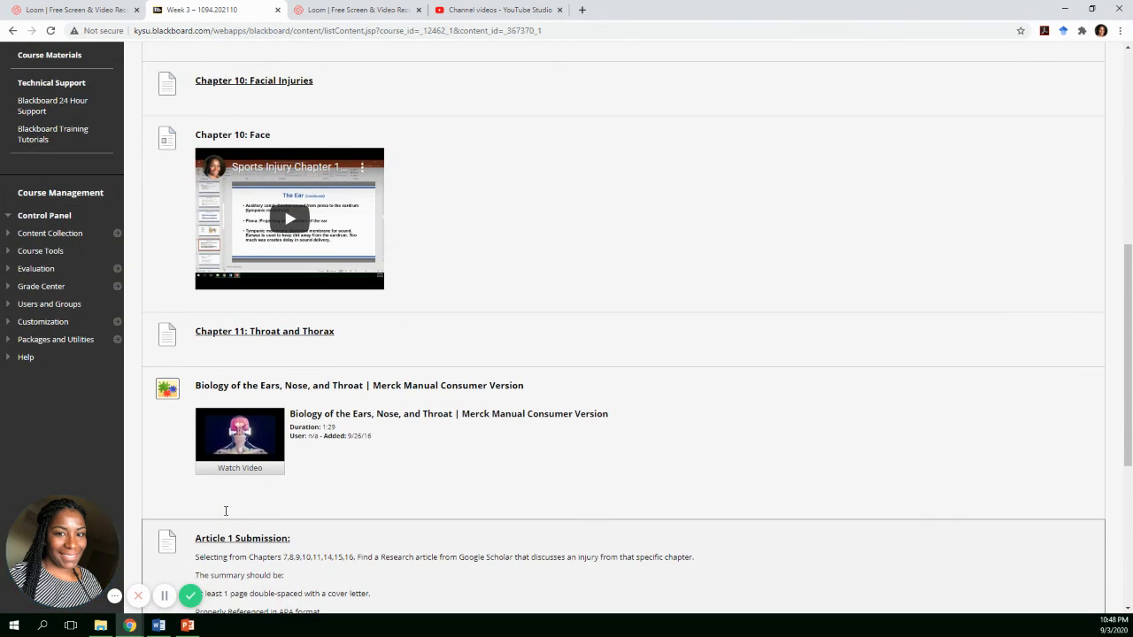
pyautogui.scroll(3)
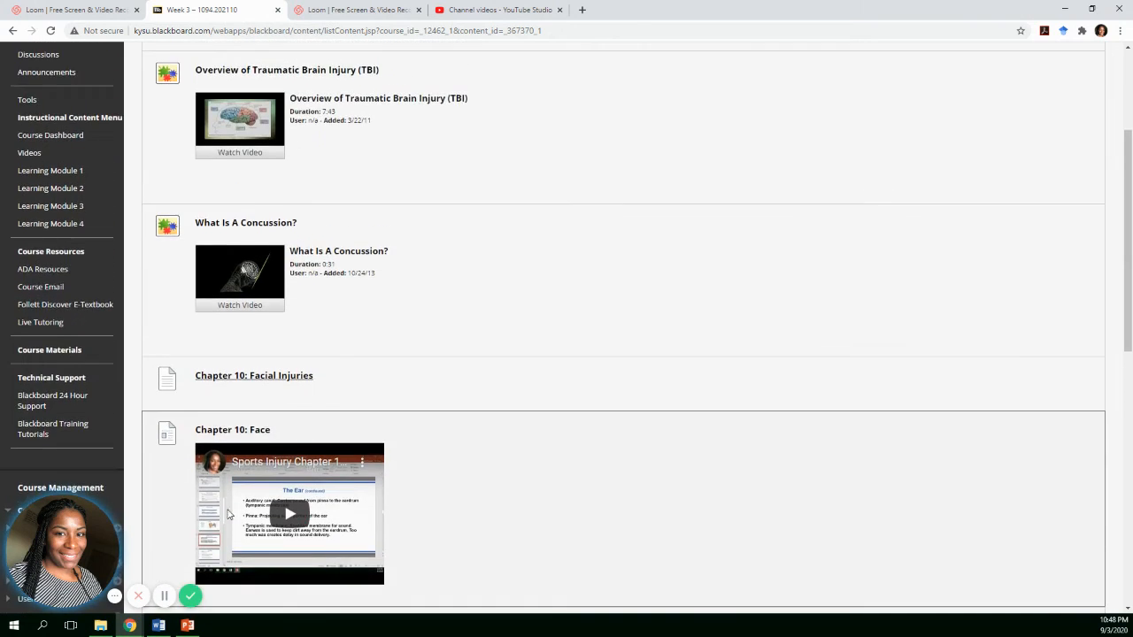
pyautogui.scroll(3)
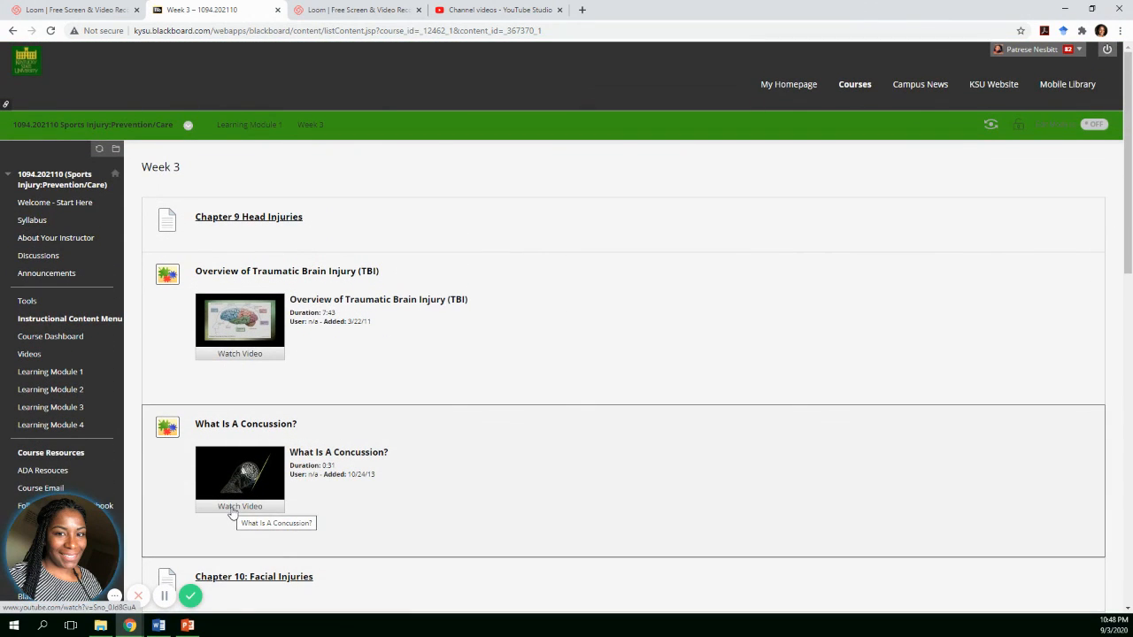
pyautogui.moveTo(337, 510)
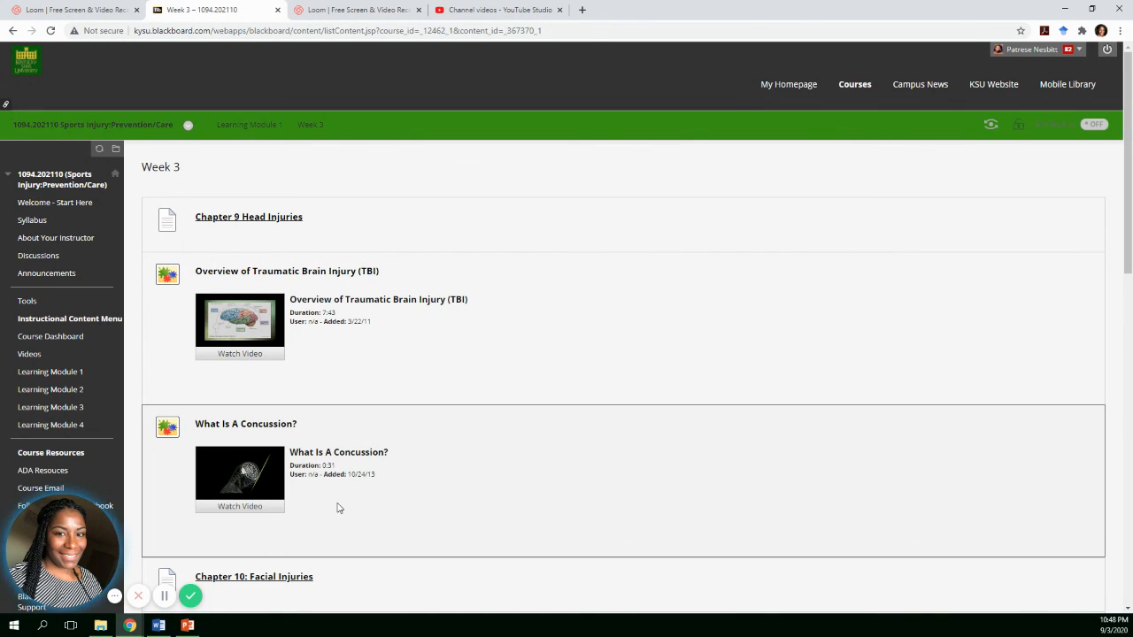
pyautogui.moveTo(397, 471)
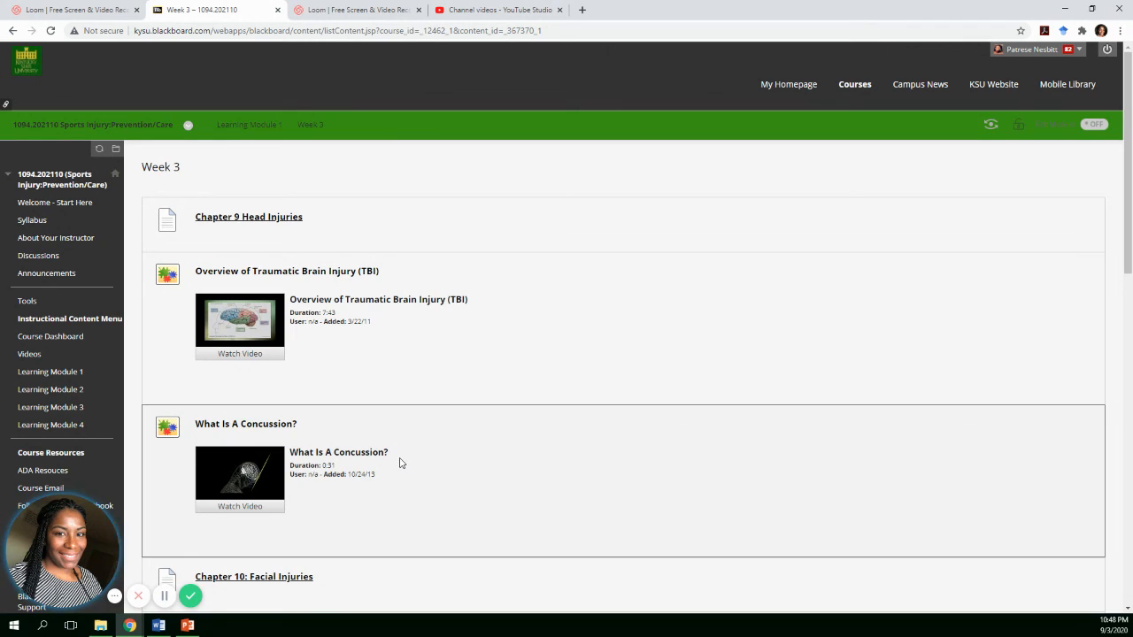
pyautogui.scroll(-3)
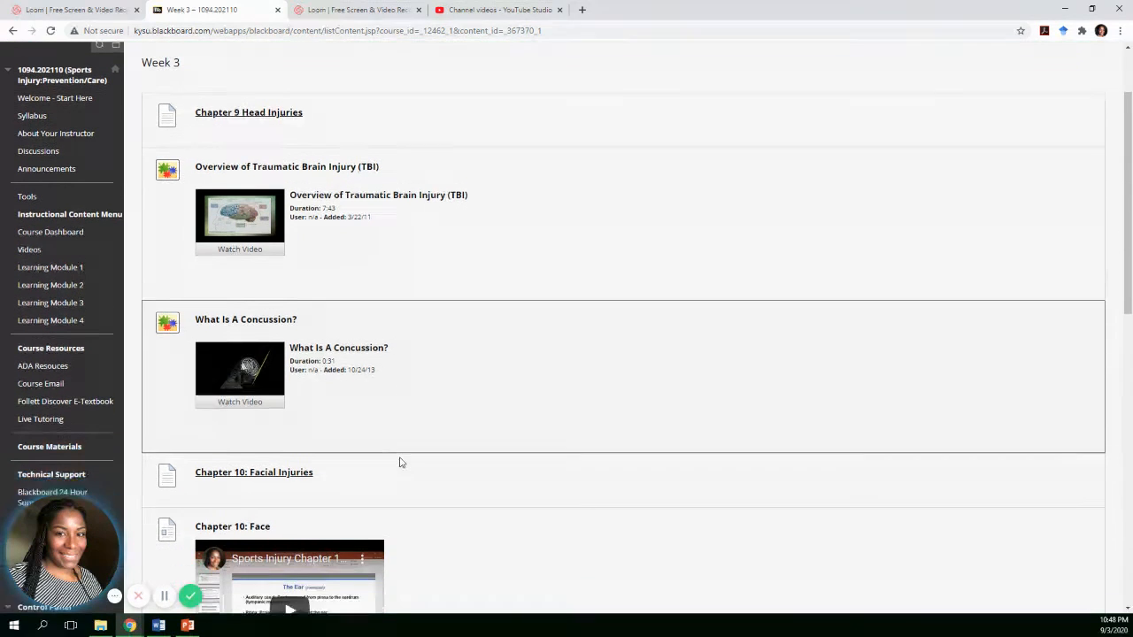
pyautogui.scroll(-3)
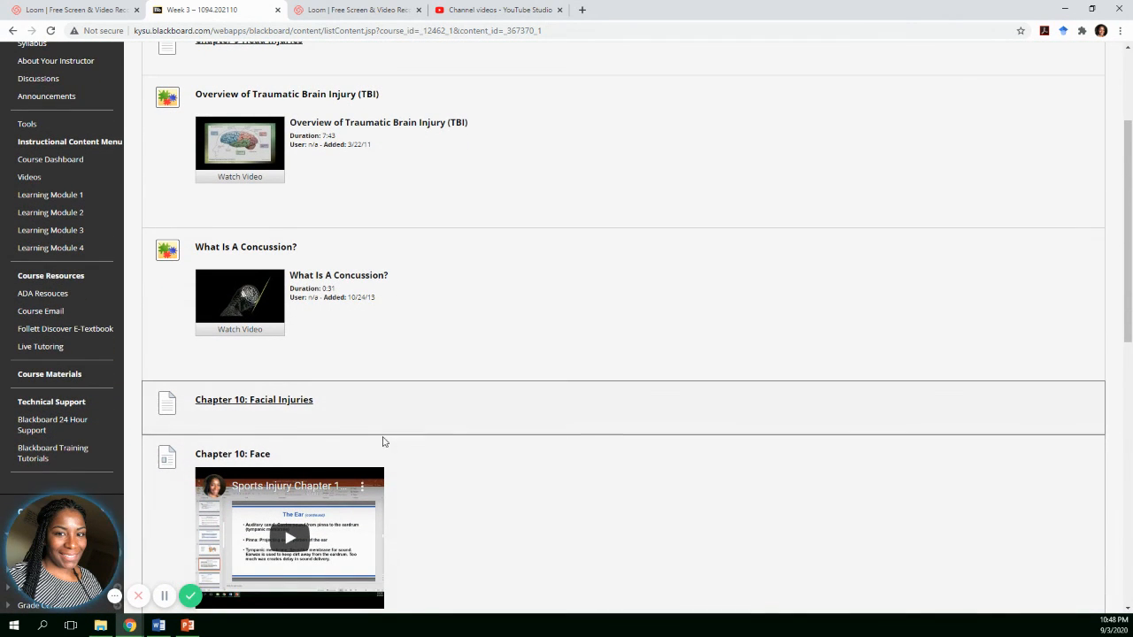